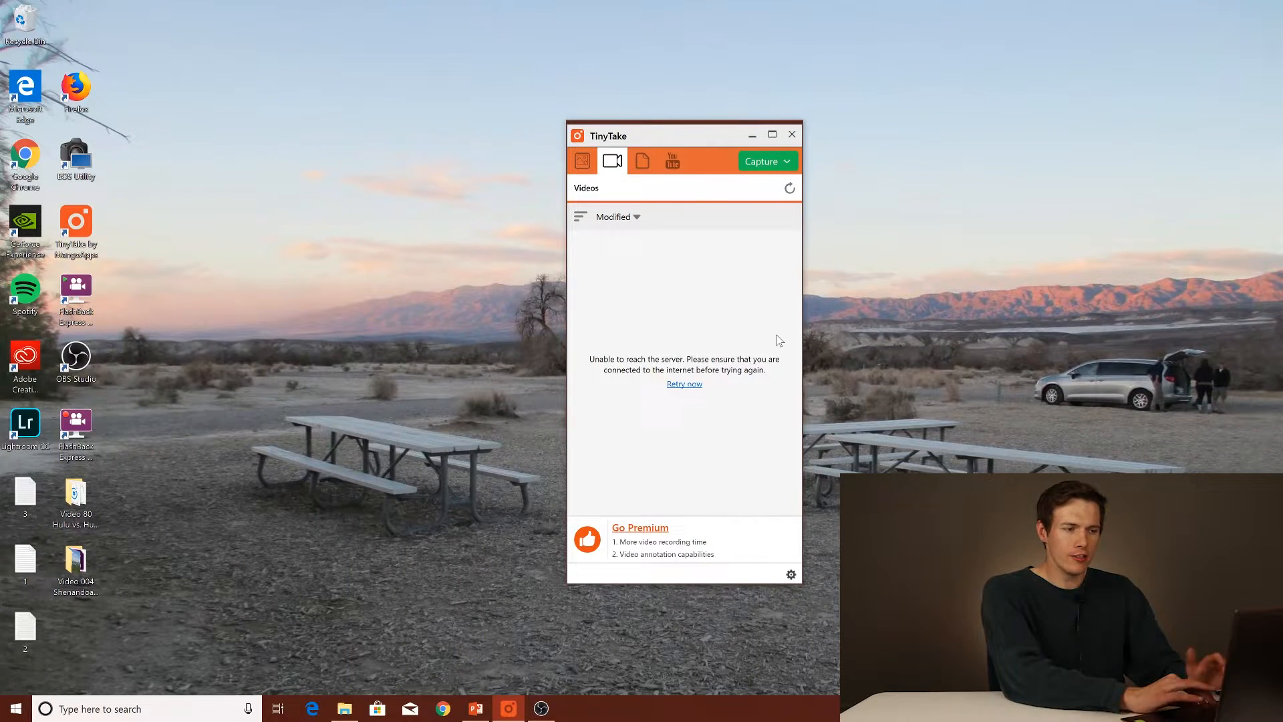
pyautogui.moveTo(661, 237)
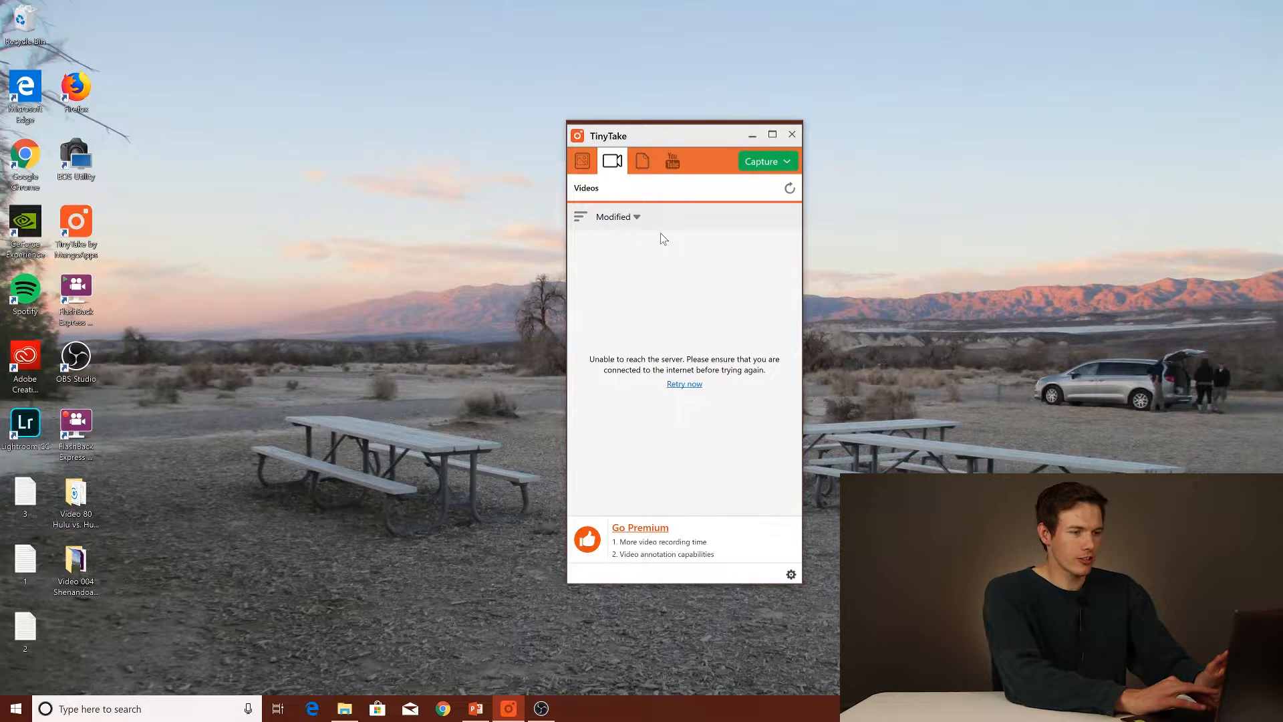
# Show TinyTake's capture options and premium pricing plans, then close TinyTake for FlashBack Express 5.
pyautogui.click(763, 162)
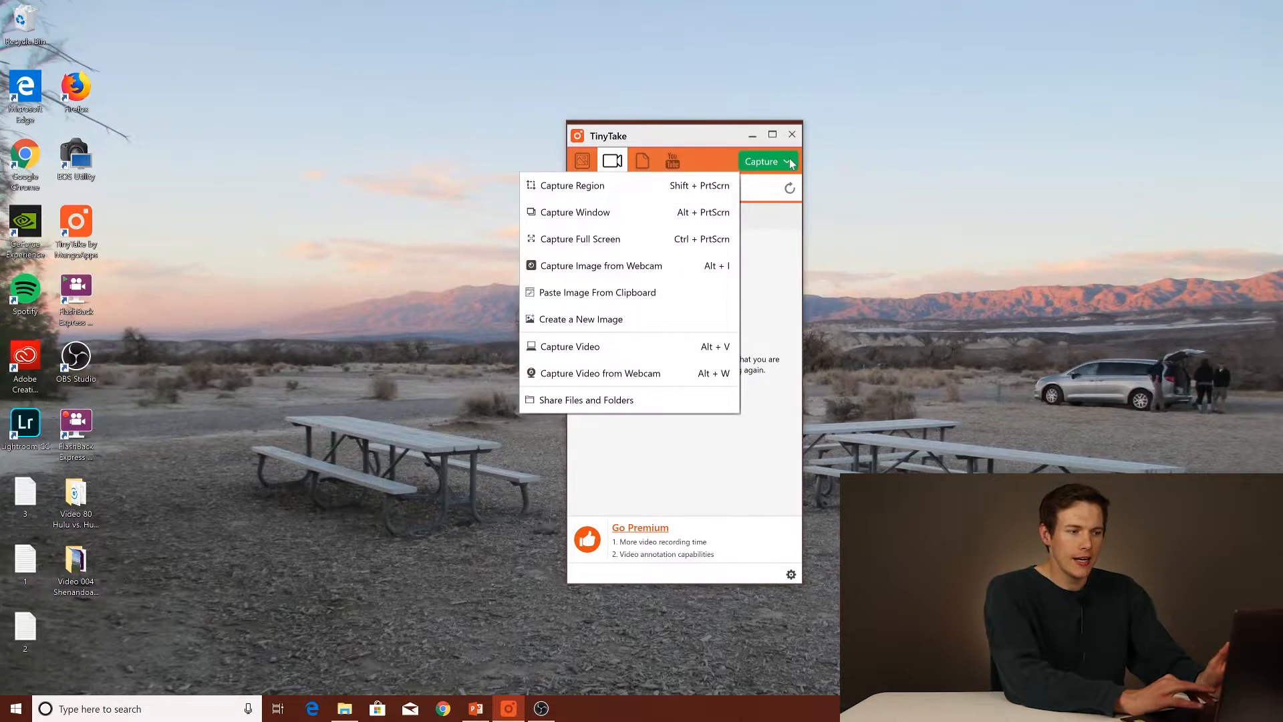
pyautogui.moveTo(581, 239)
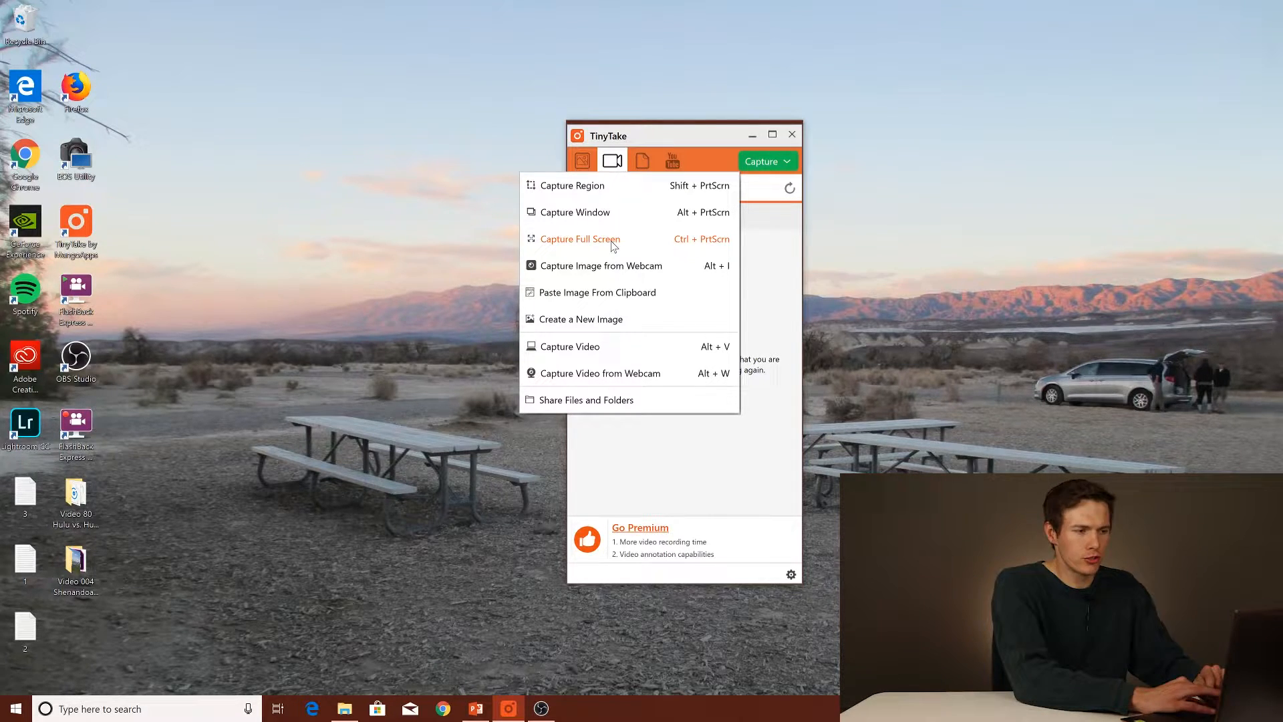
pyautogui.moveTo(574, 185)
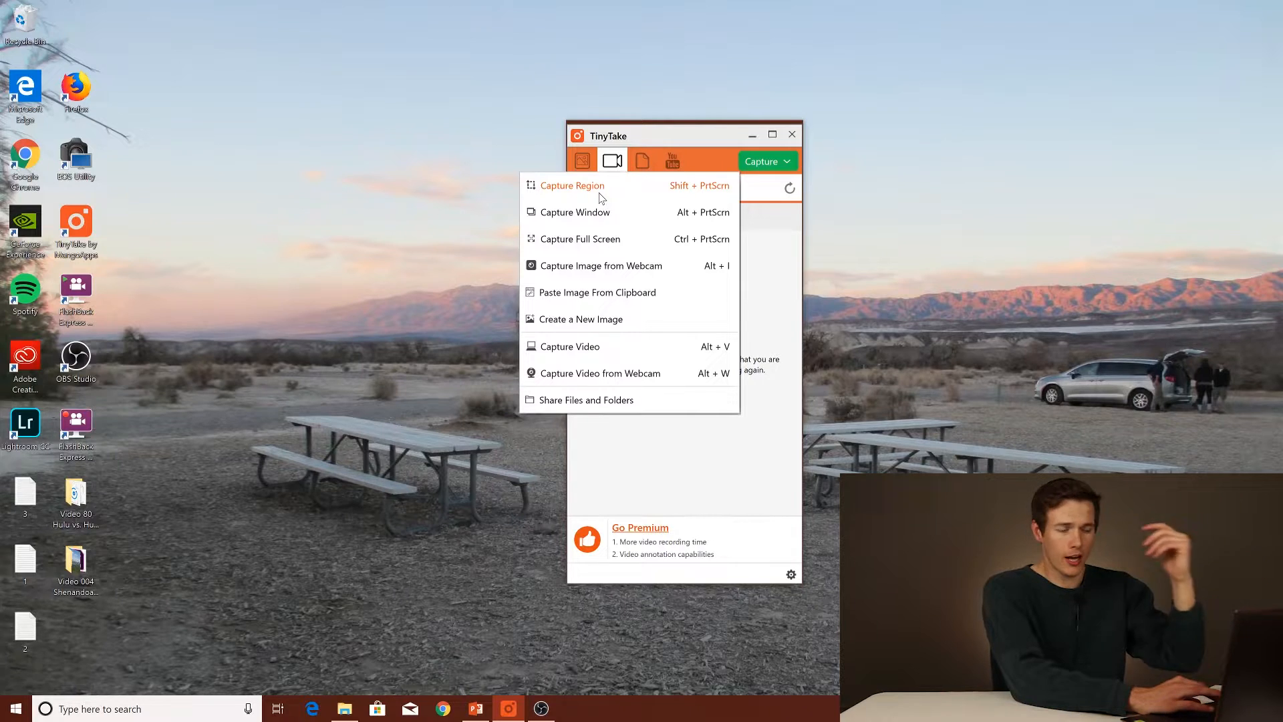
pyautogui.moveTo(603, 238)
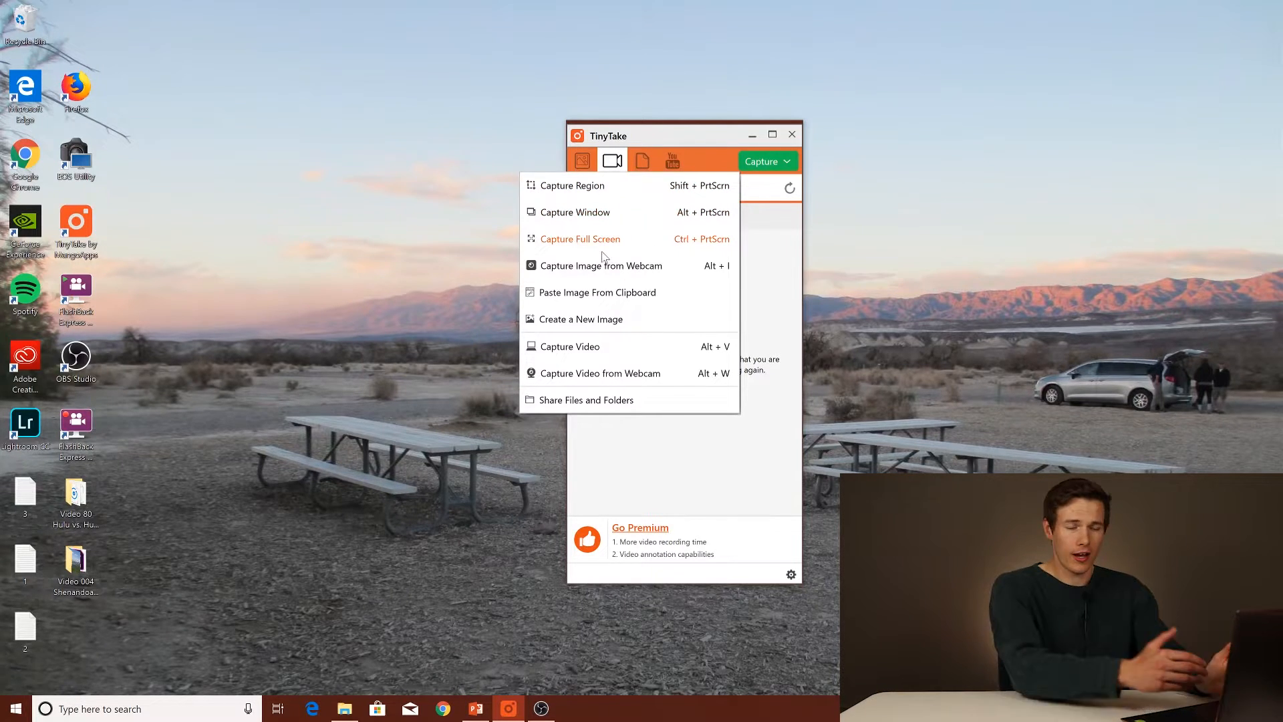
pyautogui.moveTo(630, 282)
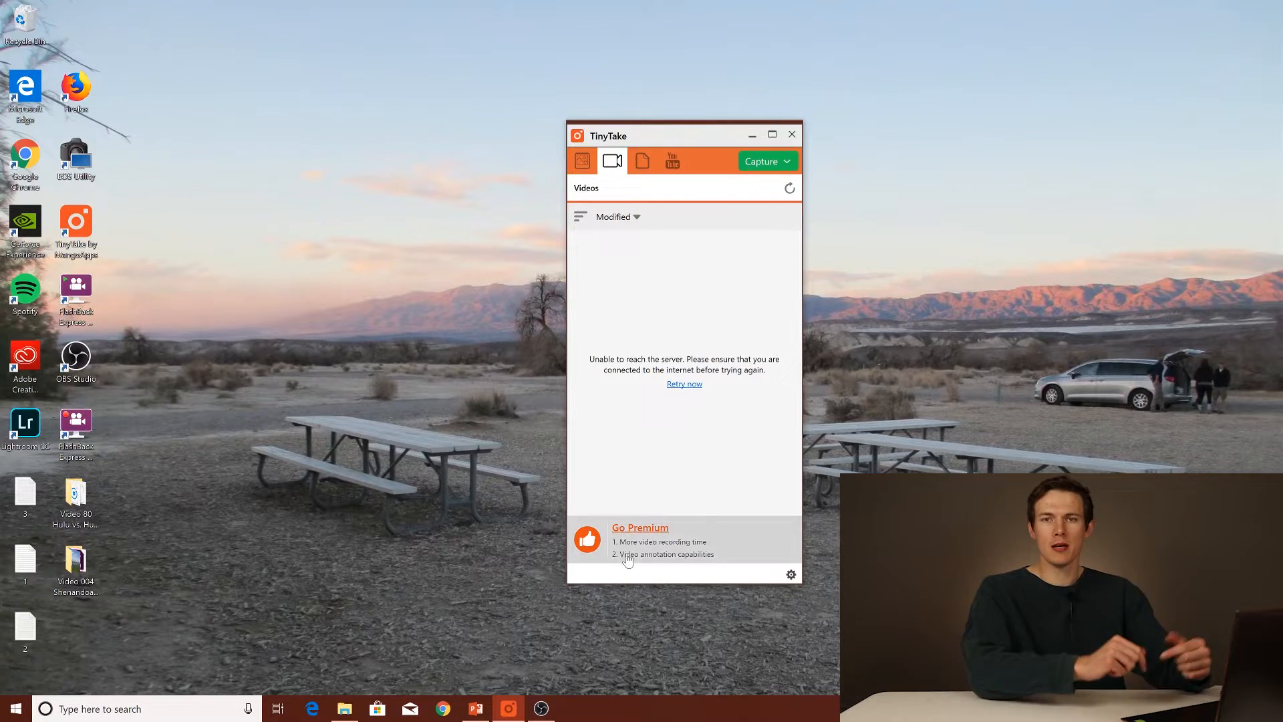
pyautogui.click(640, 527)
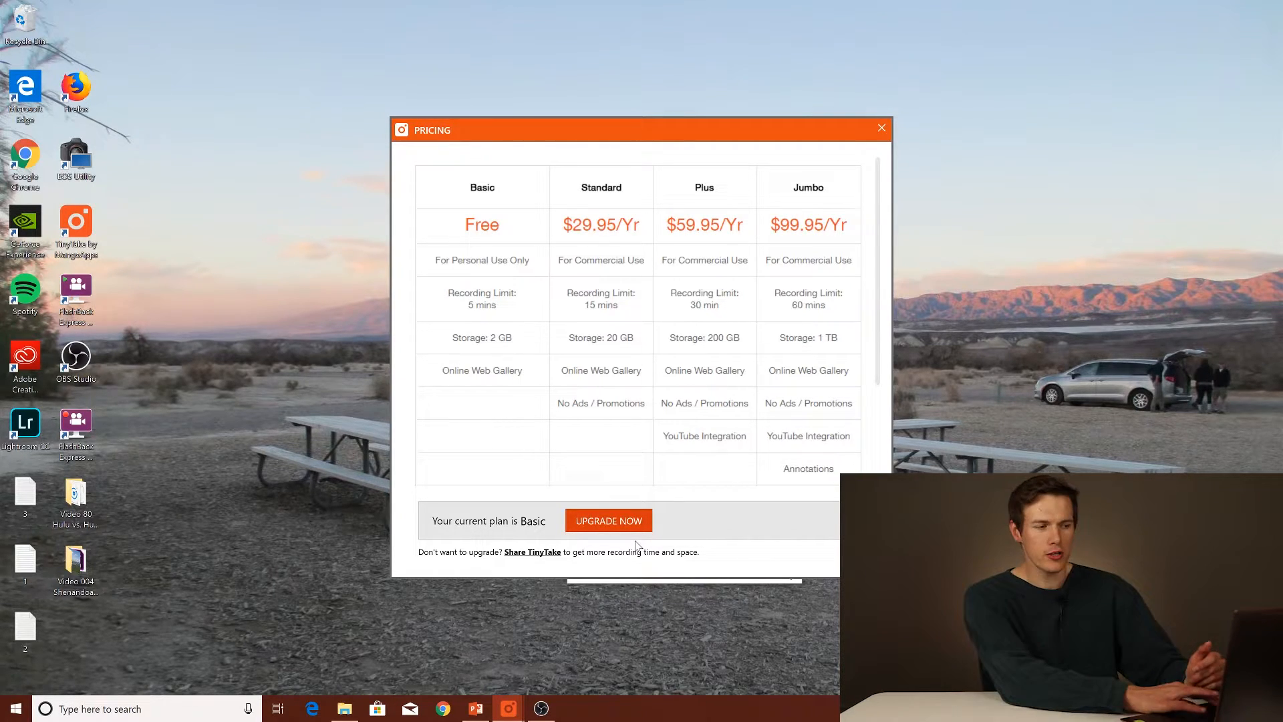
pyautogui.moveTo(433, 308)
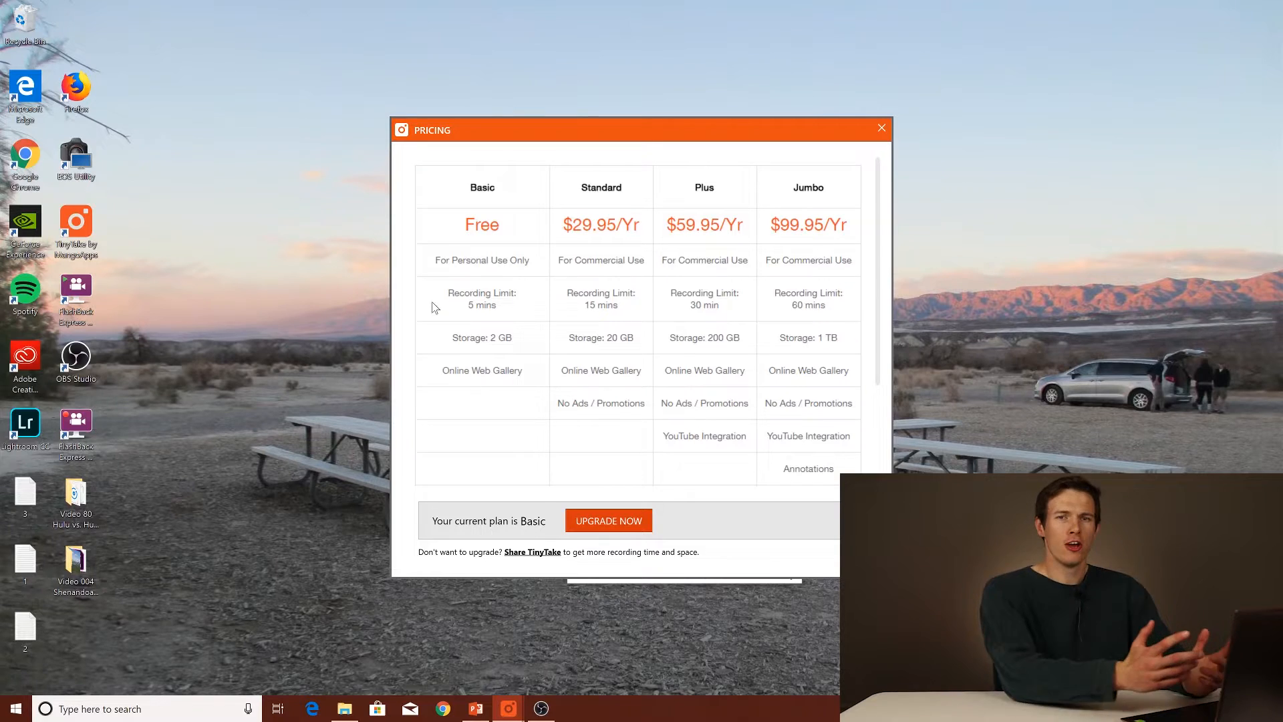
pyautogui.moveTo(448, 317)
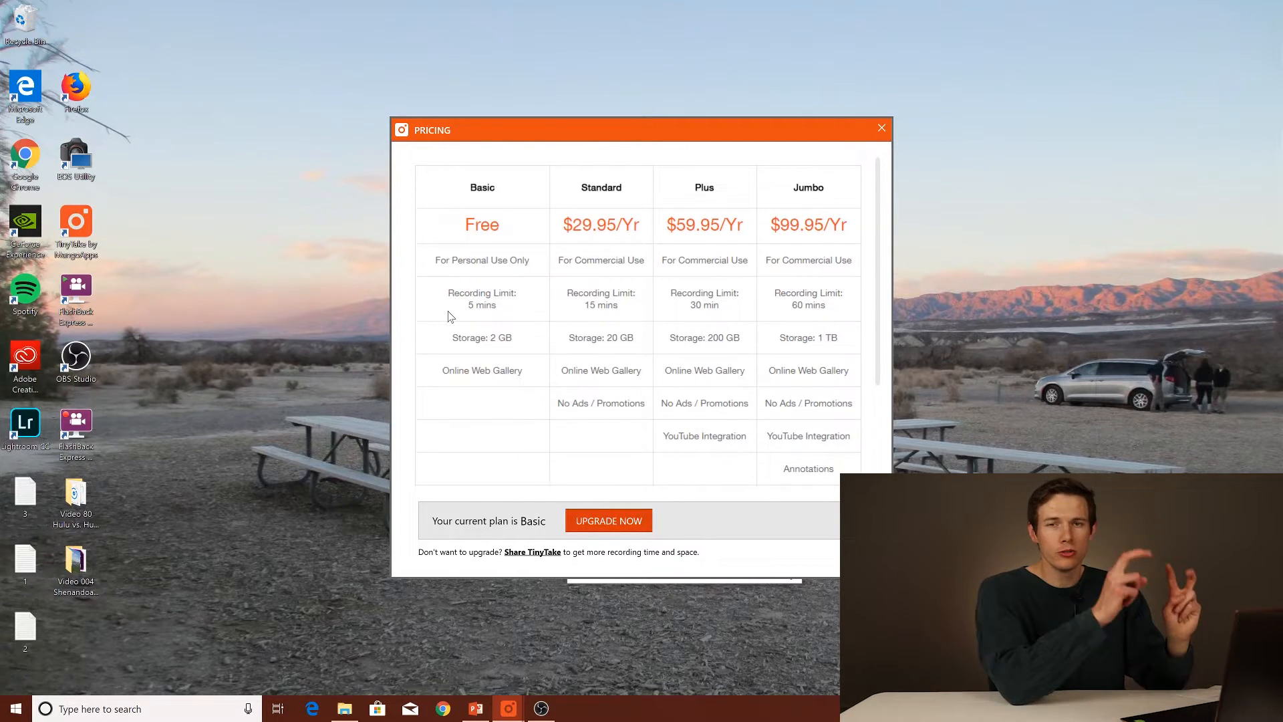
pyautogui.moveTo(527, 274)
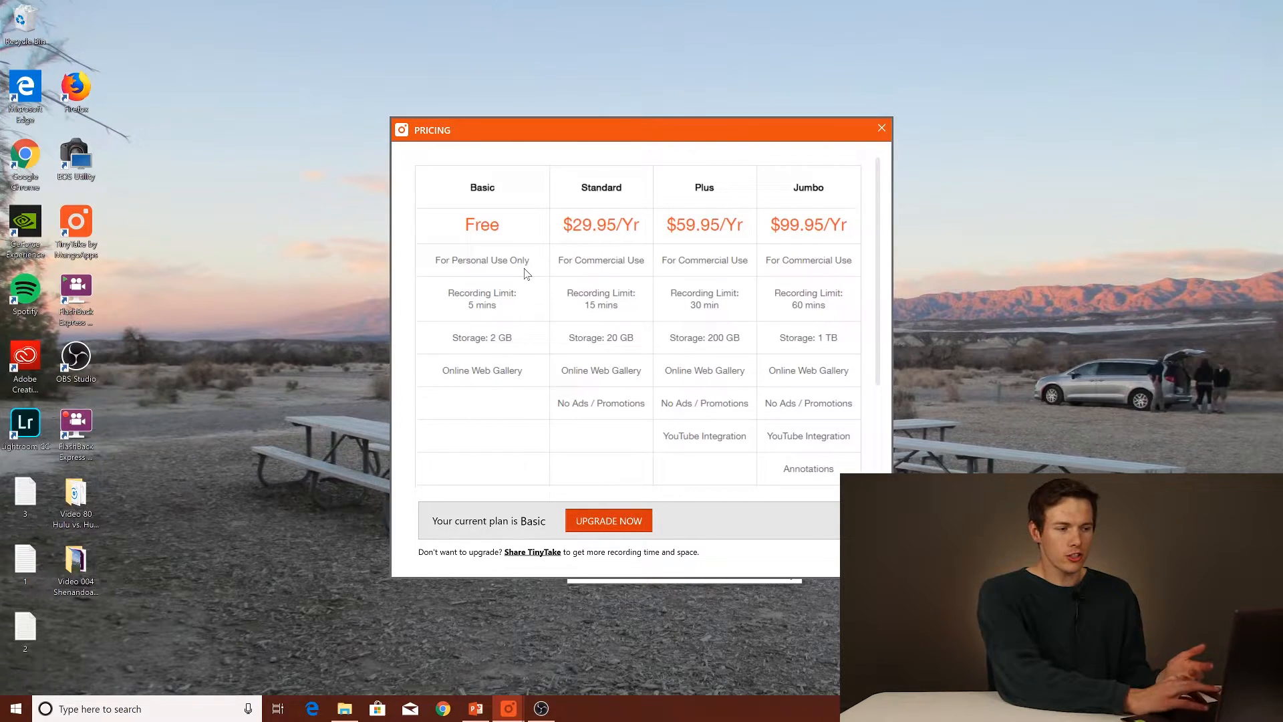
pyautogui.moveTo(516, 341)
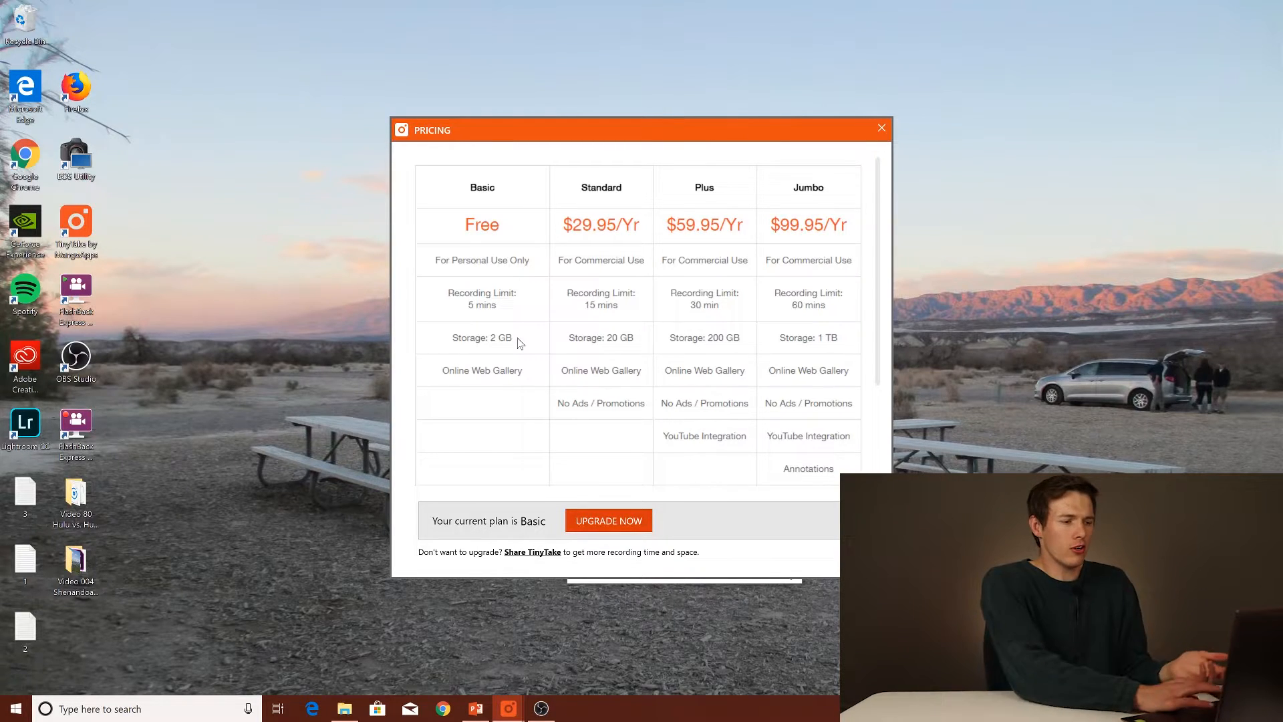
pyautogui.moveTo(754, 231)
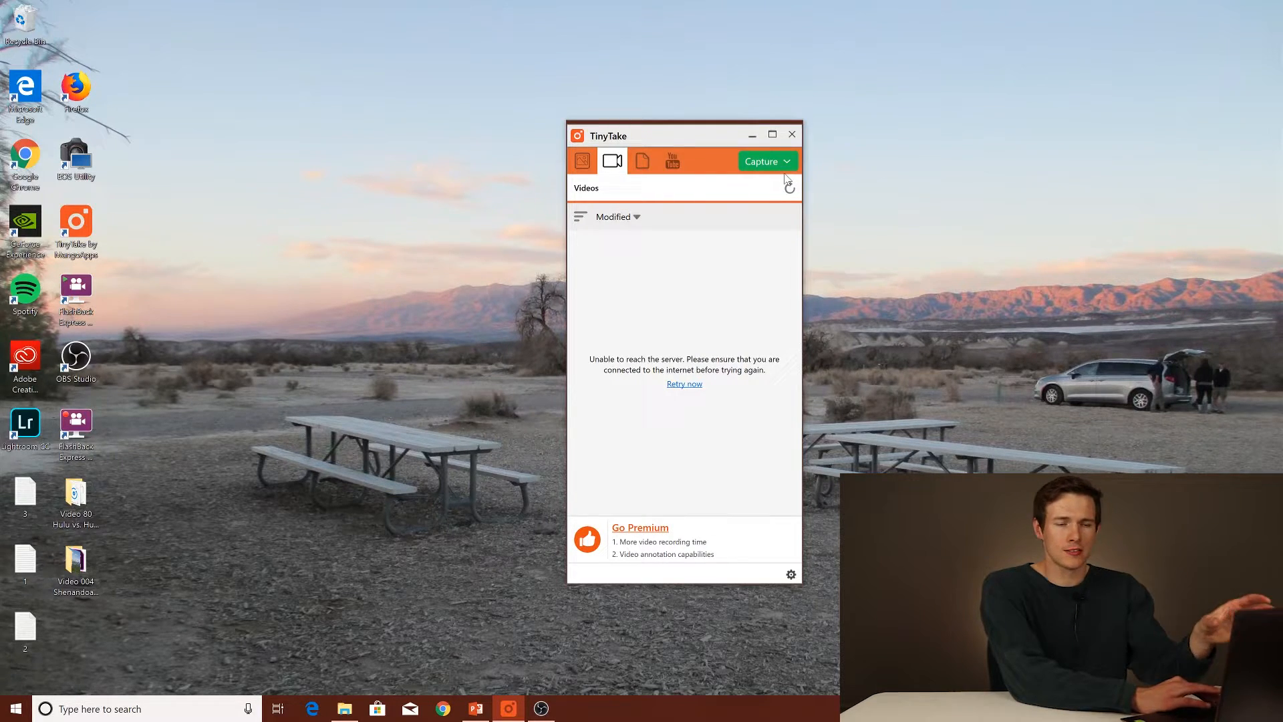
pyautogui.click(75, 294)
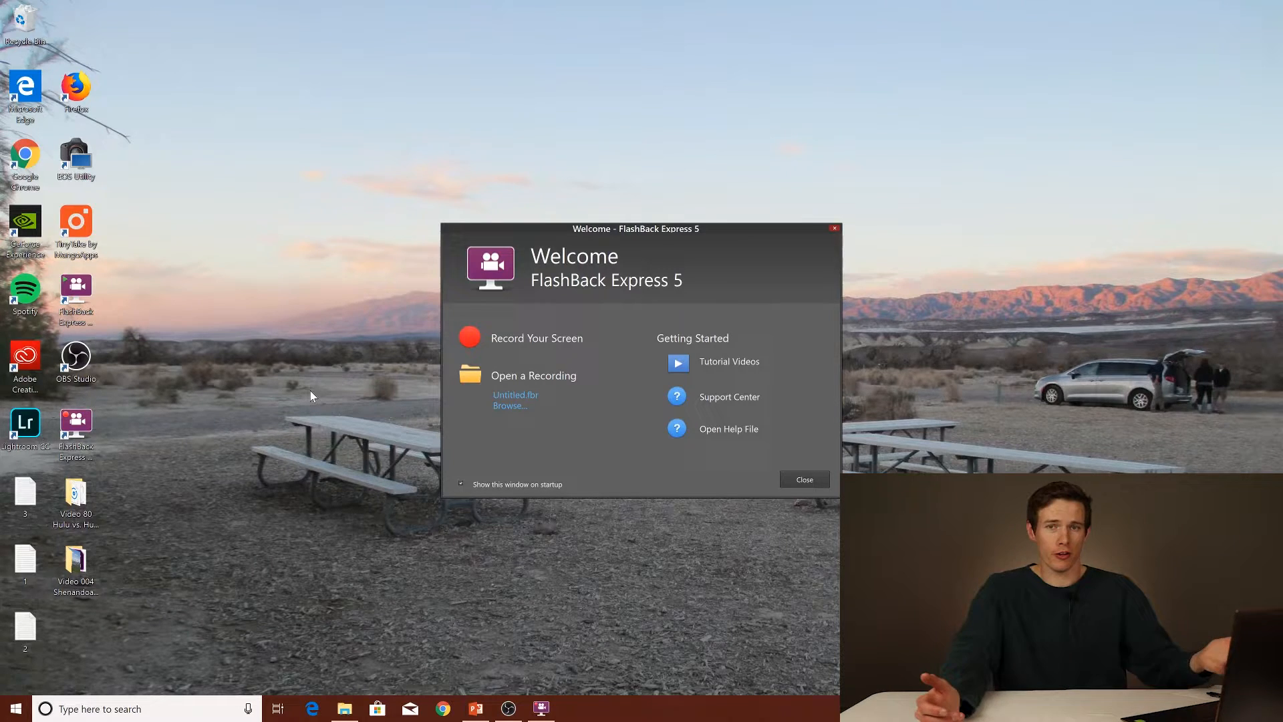
pyautogui.moveTo(569, 413)
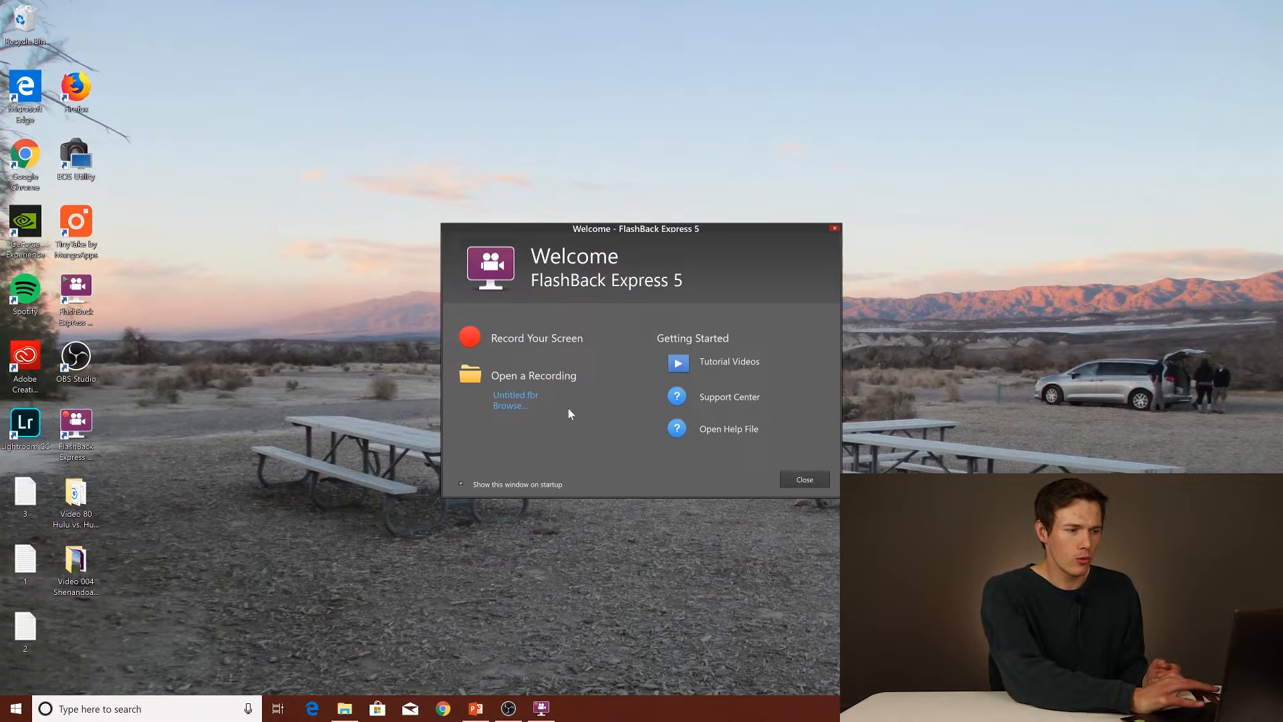
pyautogui.moveTo(538, 389)
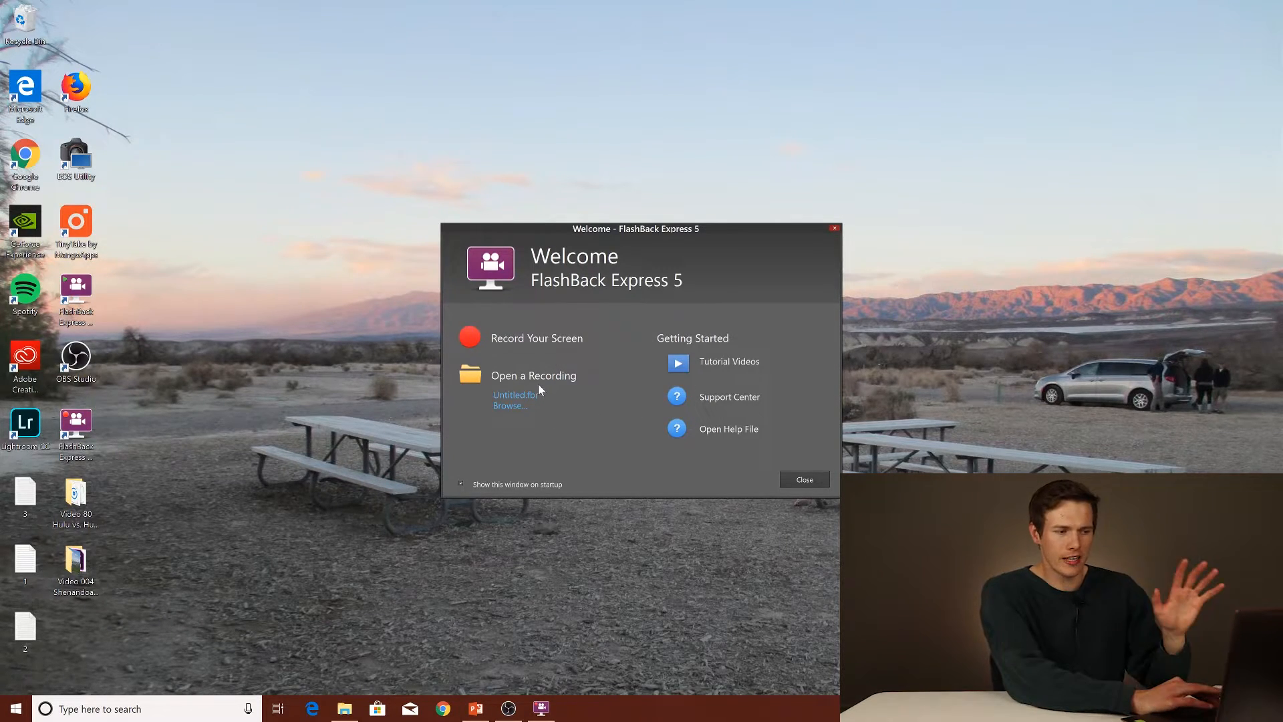
pyautogui.moveTo(782, 408)
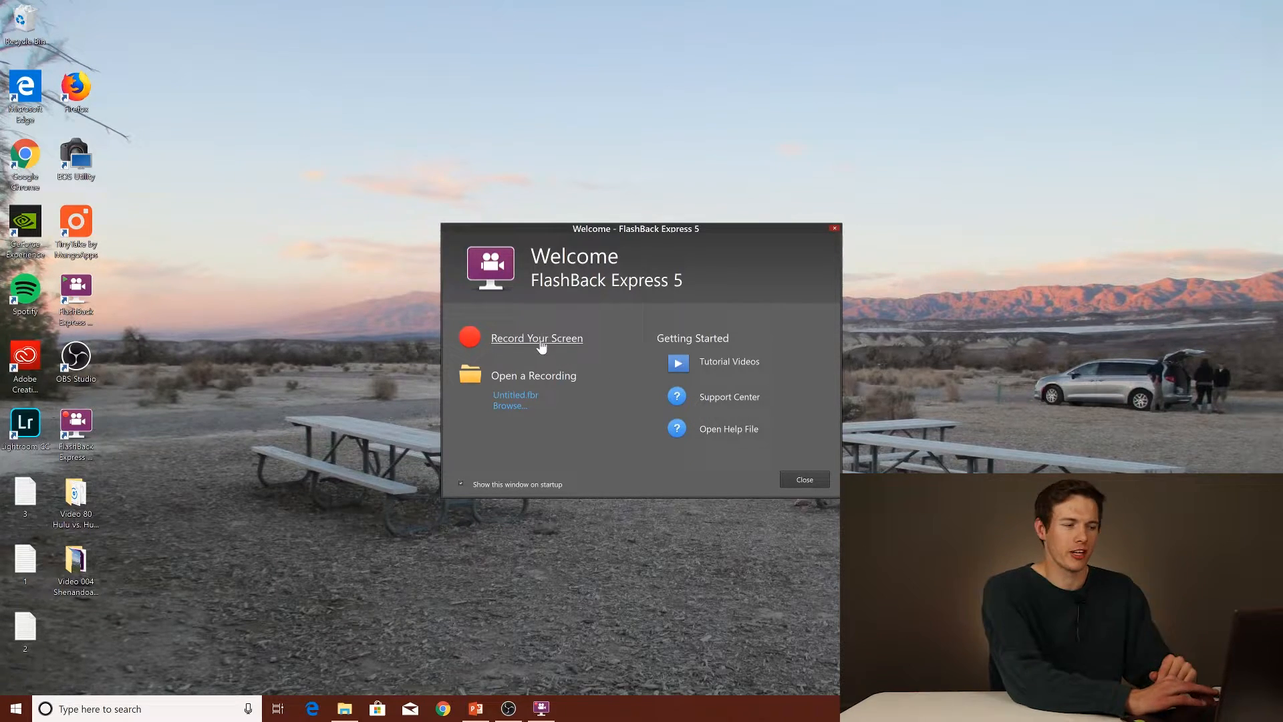
# Choose Record Your Screen to reach the recorder set for full screen with mic and speaker sound.
pyautogui.click(537, 339)
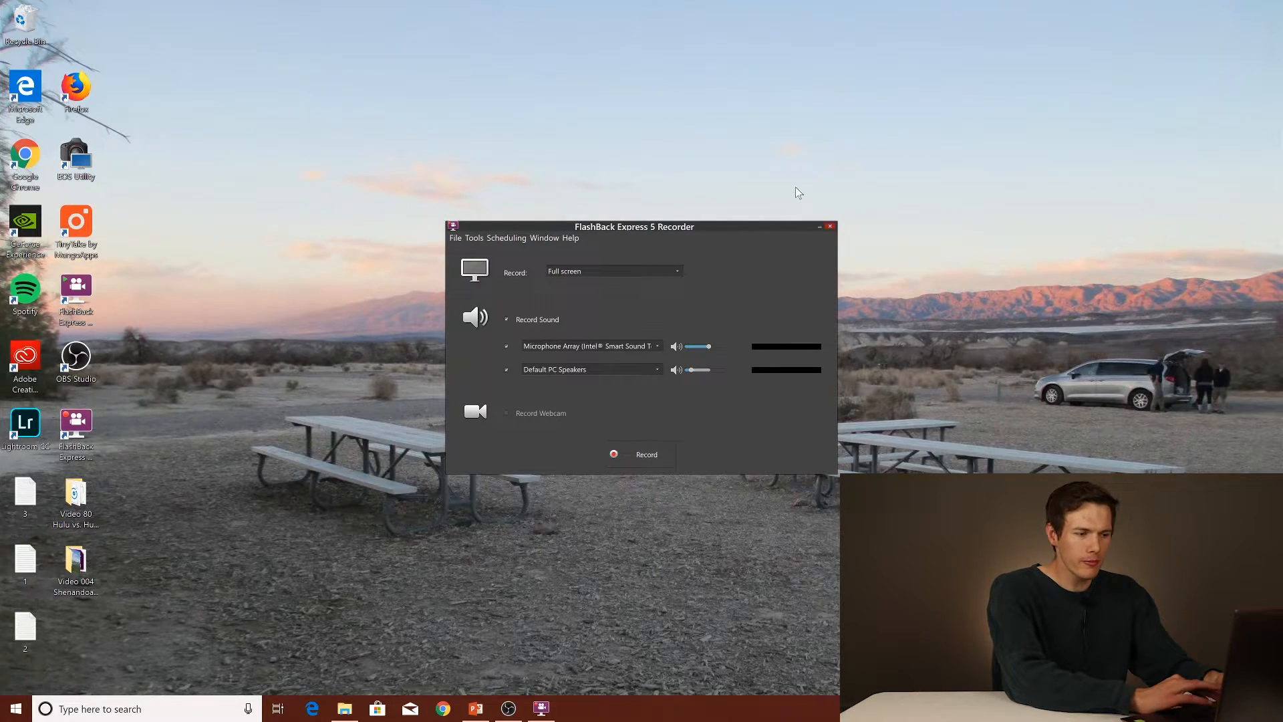
# Make a brief full-screen test recording, stop it after the countdown and discard it.
pyautogui.click(638, 454)
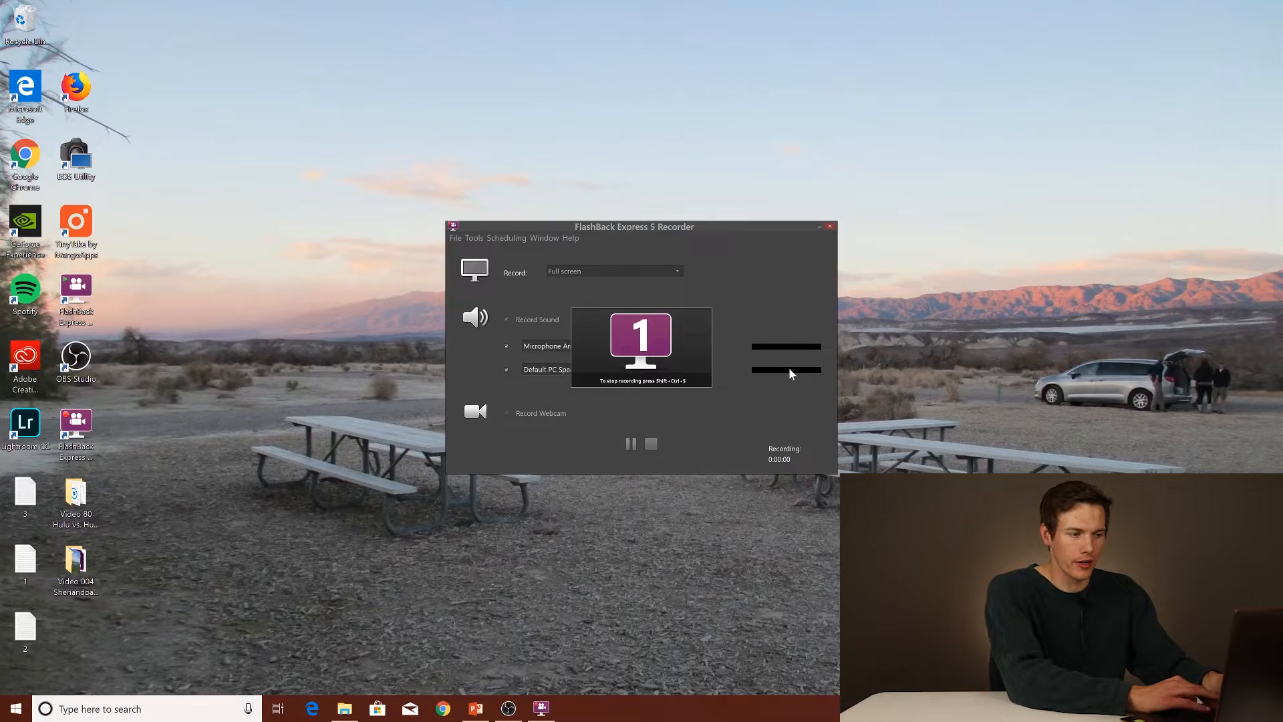
pyautogui.click(651, 444)
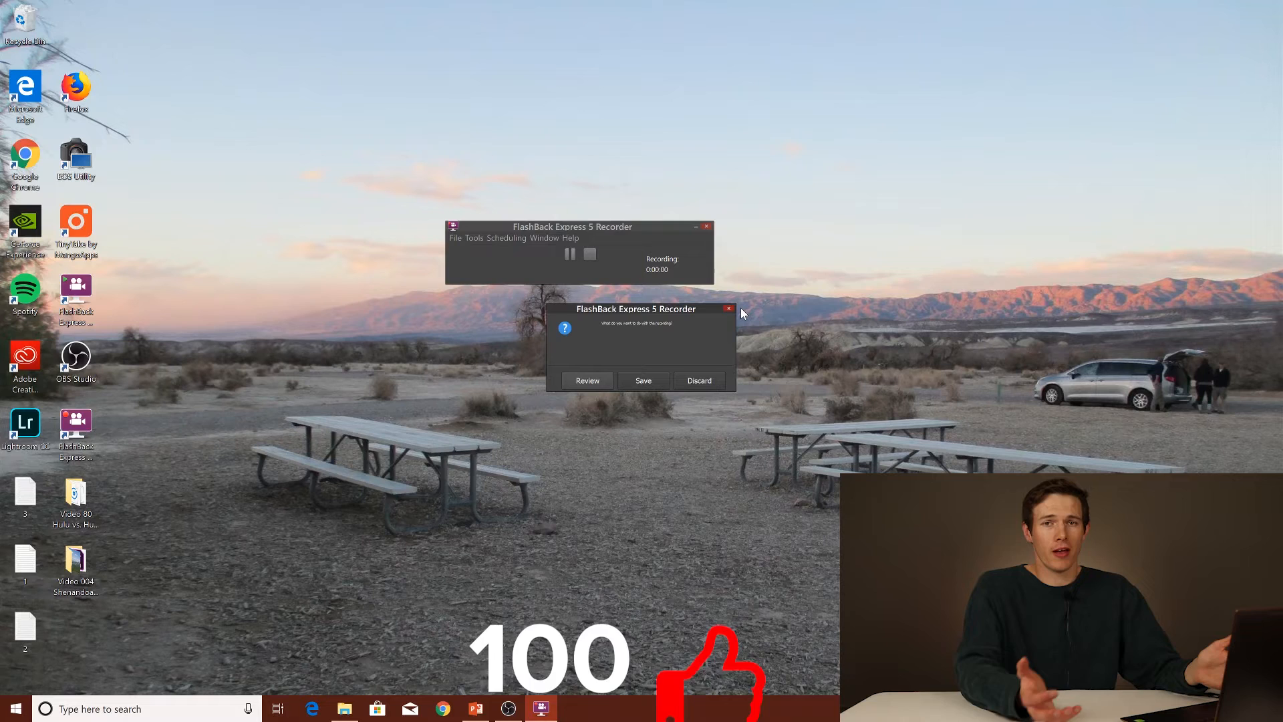
pyautogui.click(698, 381)
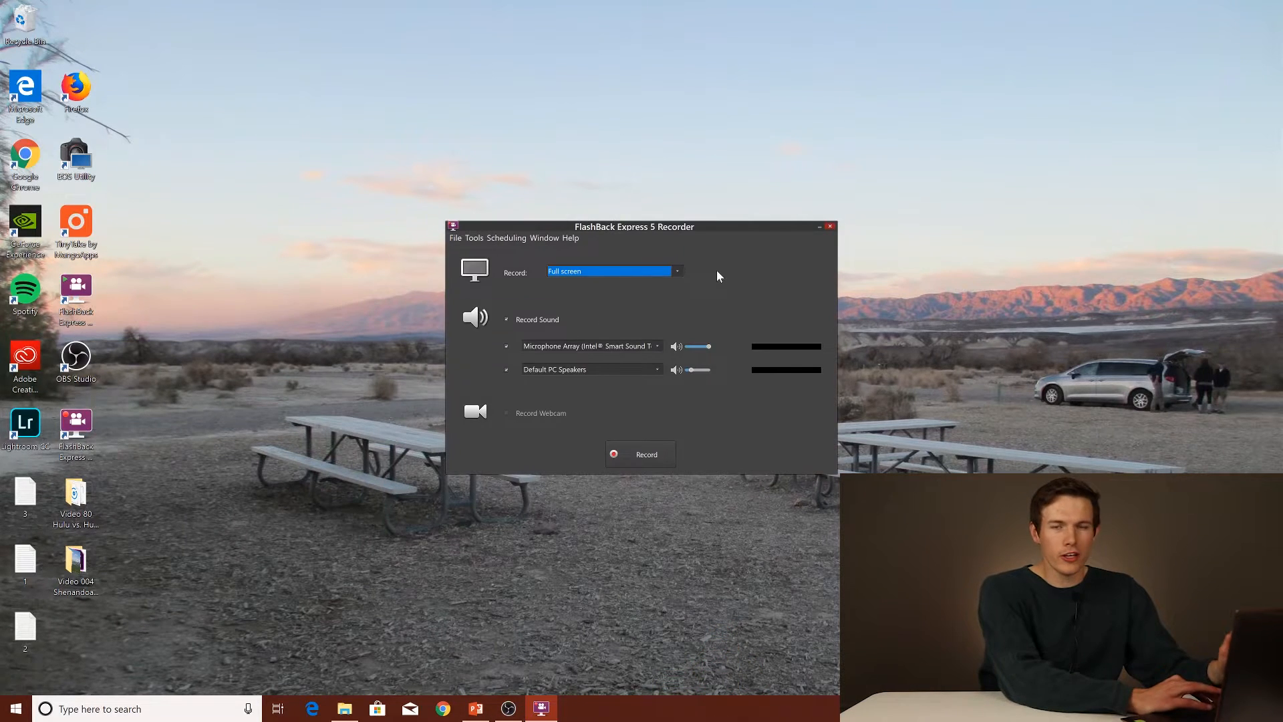
# Show the Scheduling menu with its Scheduled / Unattended Recording option.
pyautogui.click(676, 271)
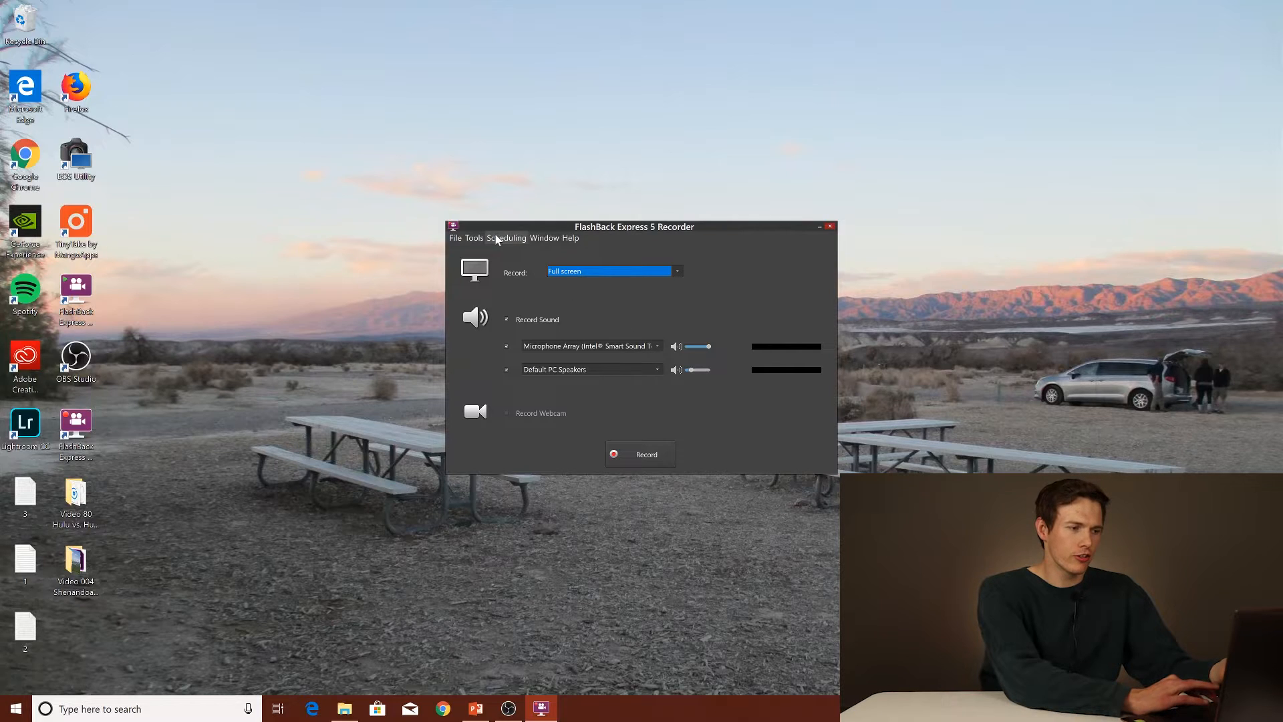
pyautogui.click(506, 238)
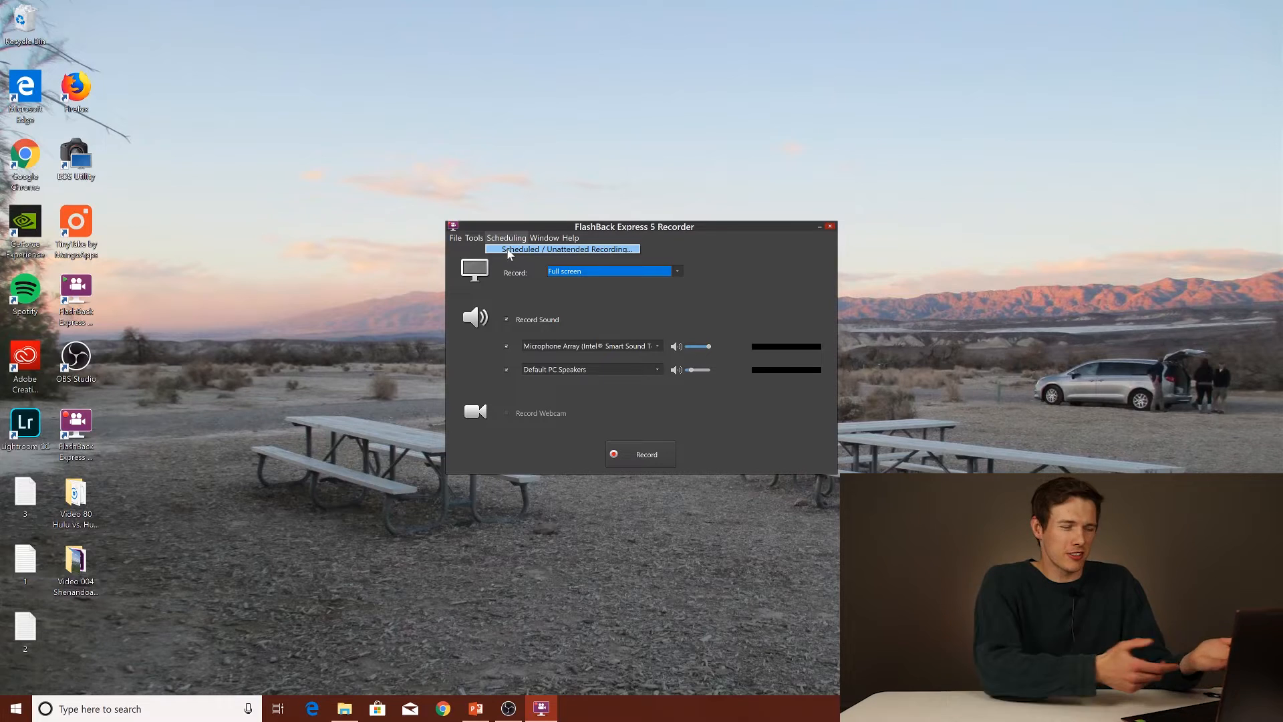
pyautogui.moveTo(812, 257)
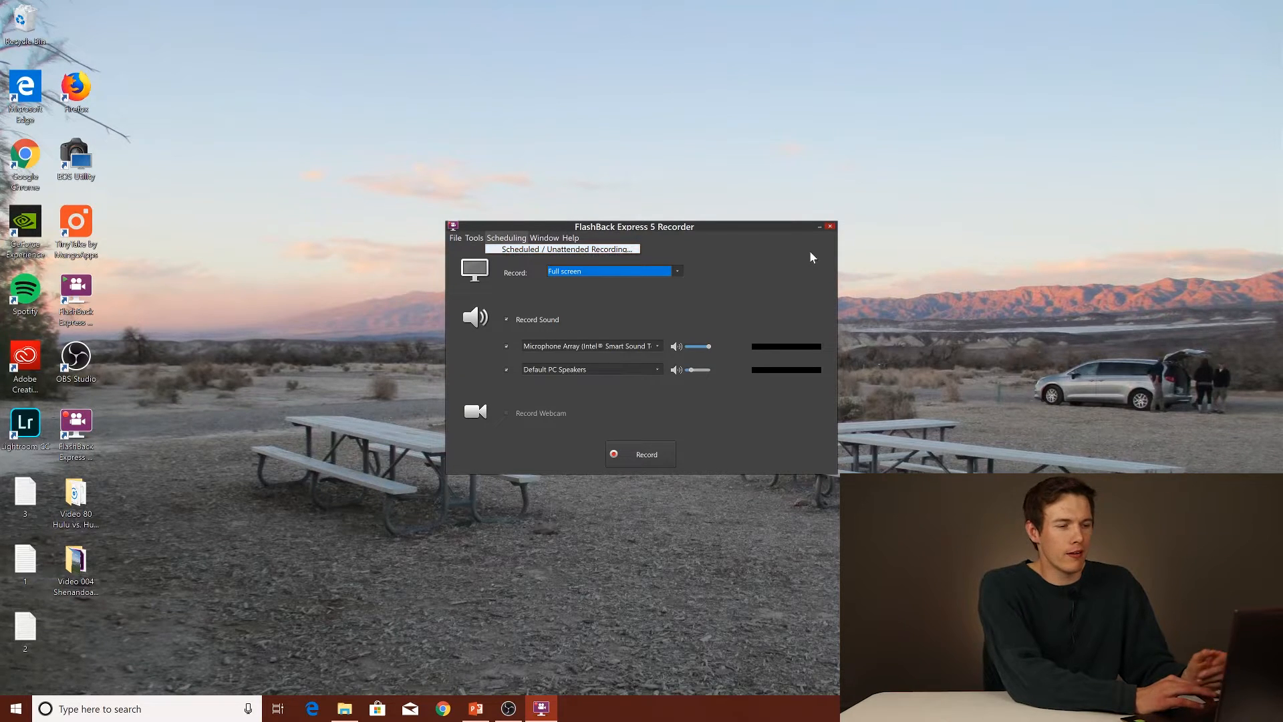